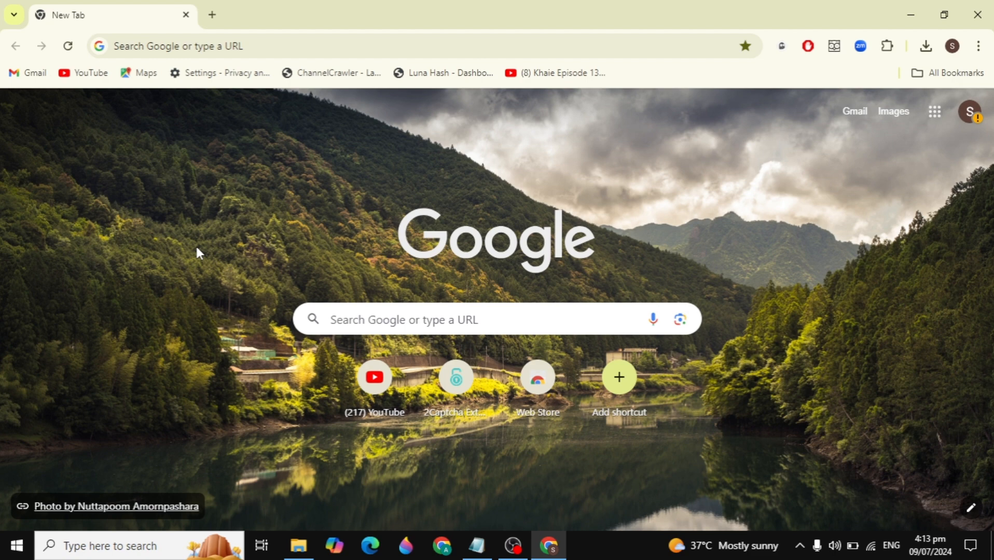
# Search Google for 'web store' from the new tab's search box.
pyautogui.write('web store')
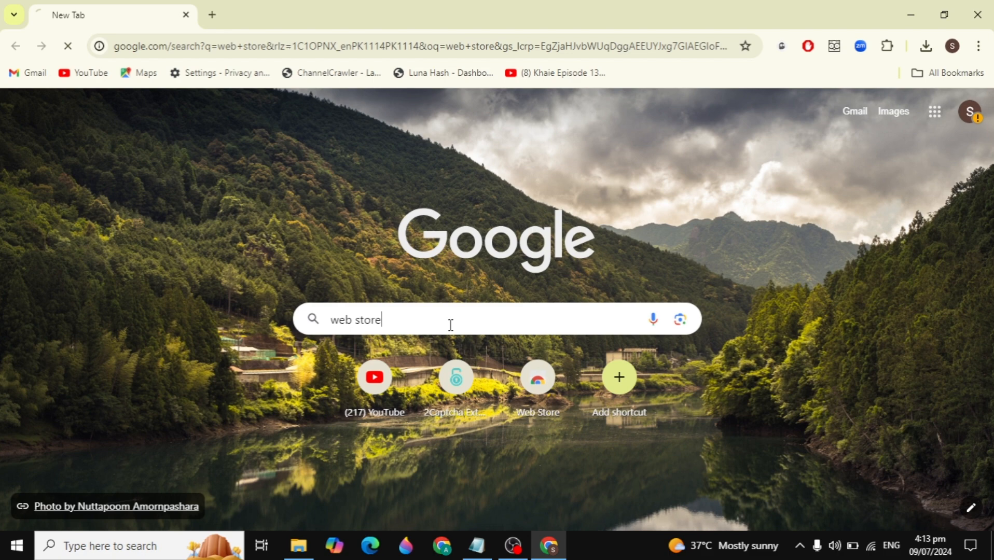
pyautogui.press('enter')
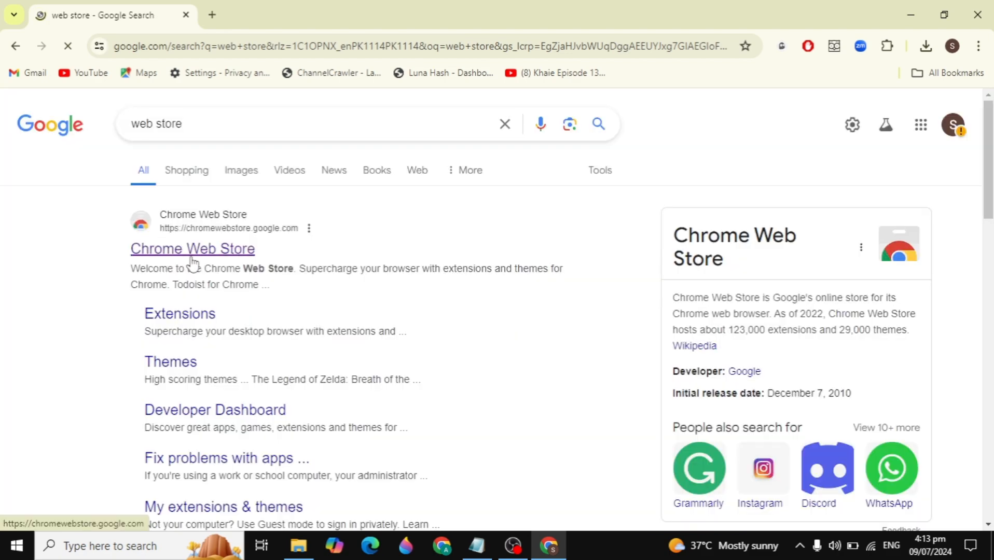
# Enter the Chrome Web Store result and search it for 'click&clean'.
pyautogui.click(192, 248)
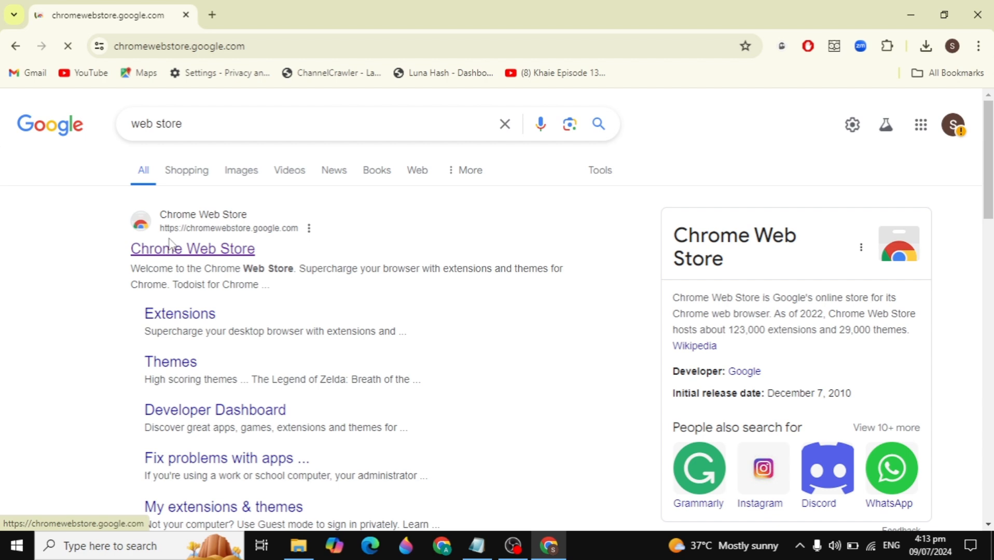
pyautogui.click(192, 248)
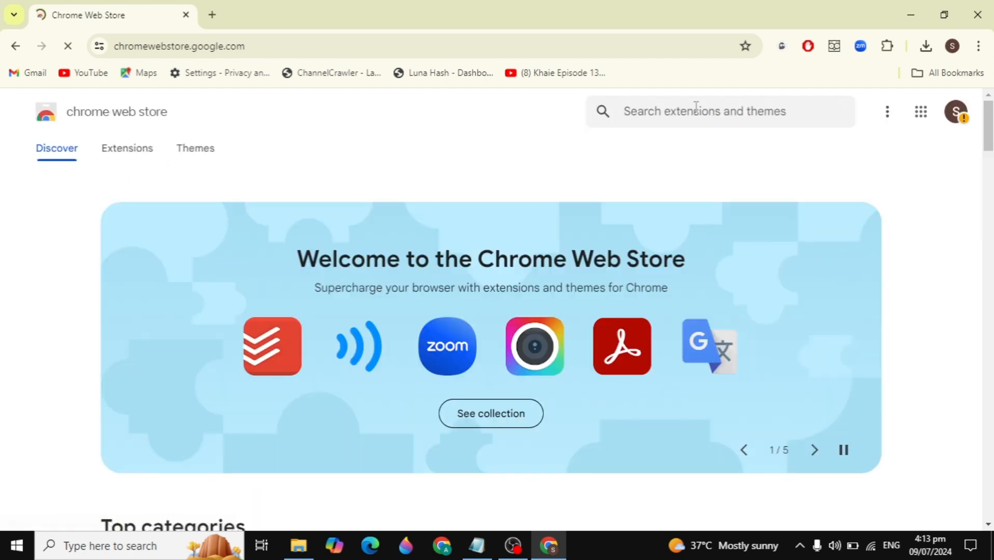
pyautogui.click(698, 111)
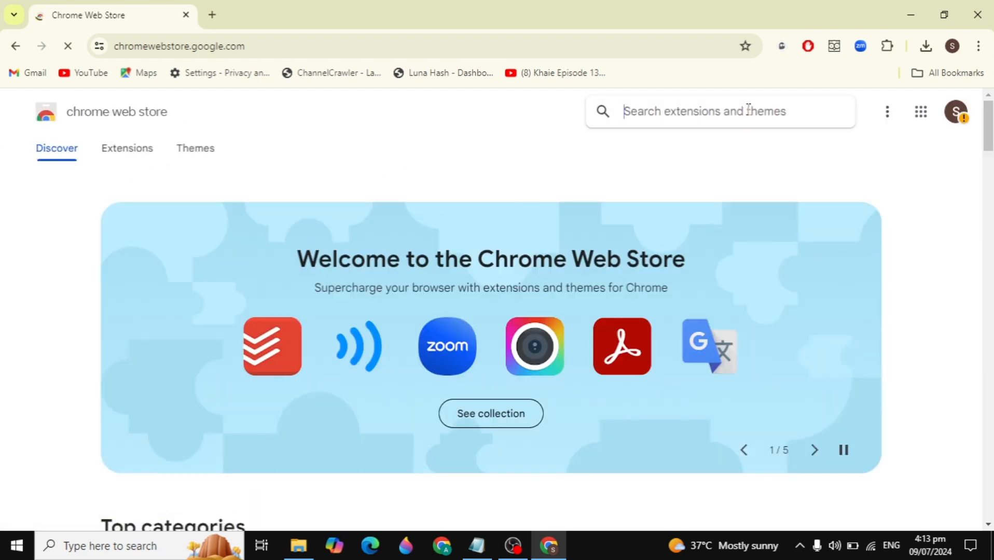
pyautogui.write('click&cl')
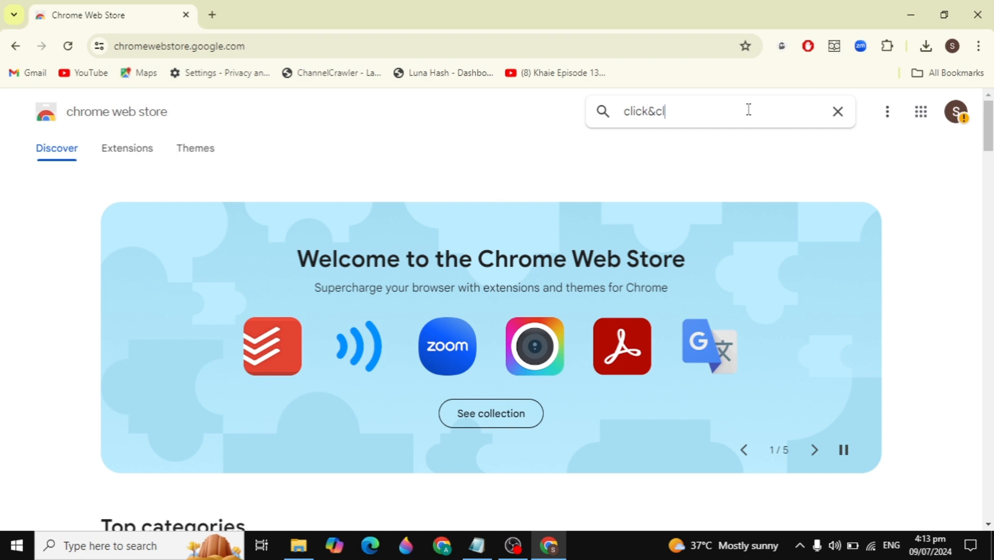
pyautogui.press('Enter')
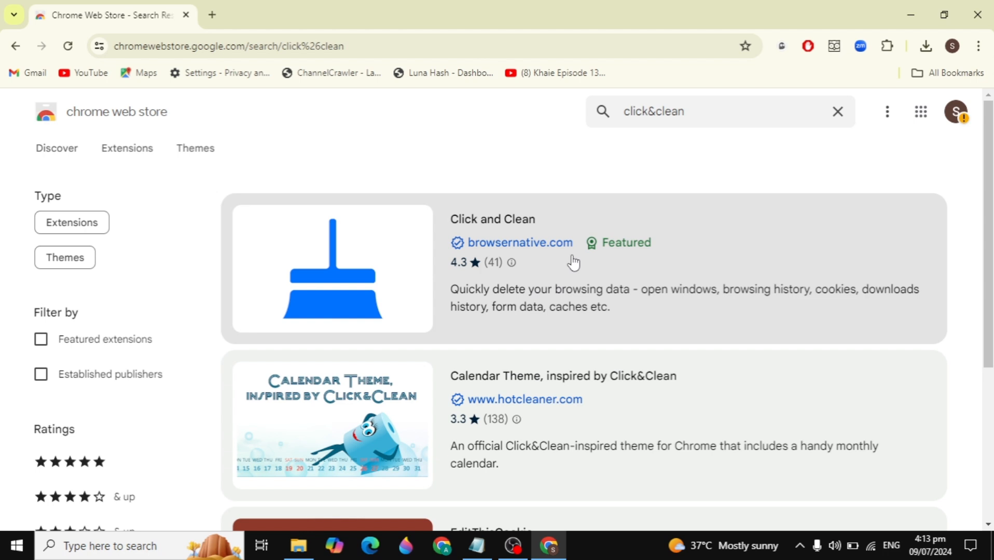
# Add Click and Clean to Chrome from its store listing, confirming the installation.
pyautogui.click(493, 219)
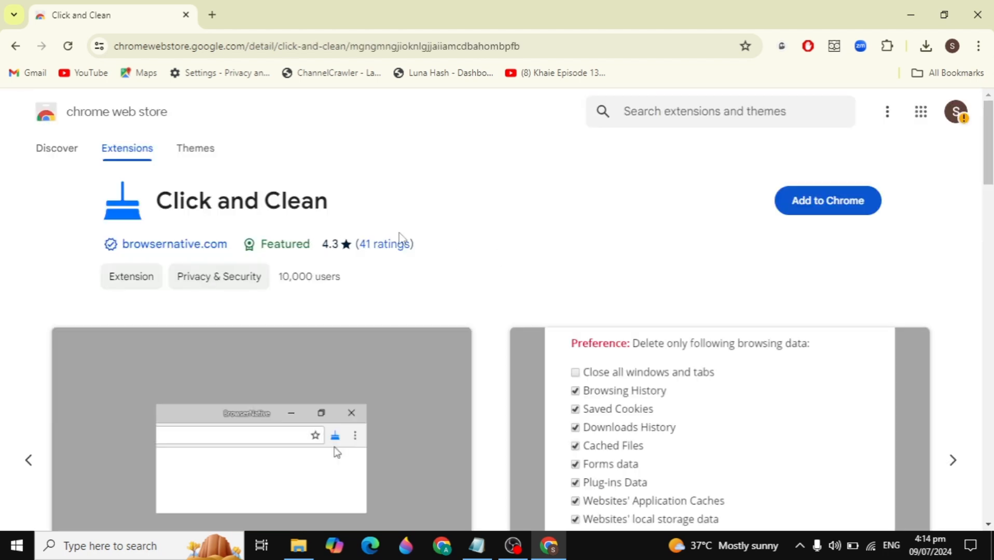
pyautogui.click(827, 202)
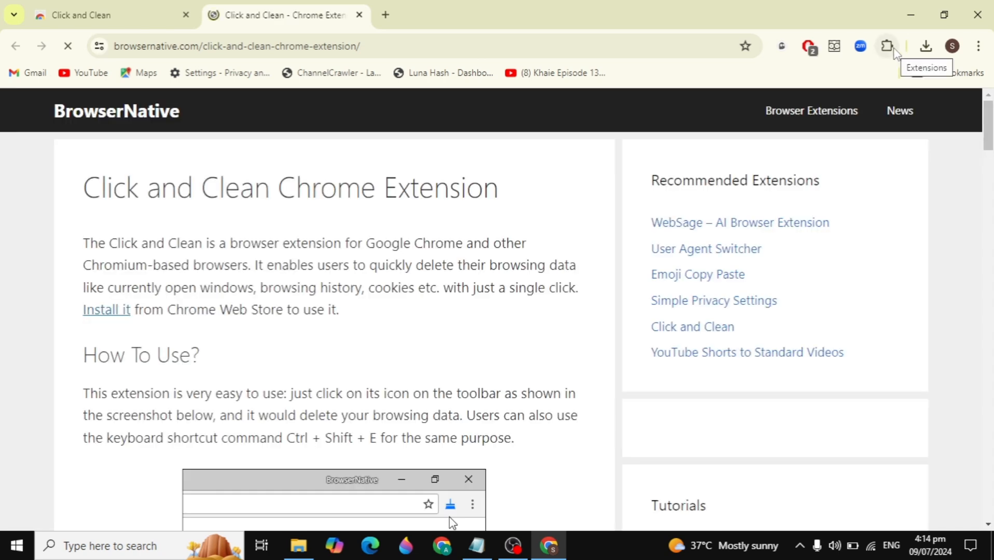
# Pin Click and Clean from the Extensions menu and bring up its options page.
pyautogui.click(886, 46)
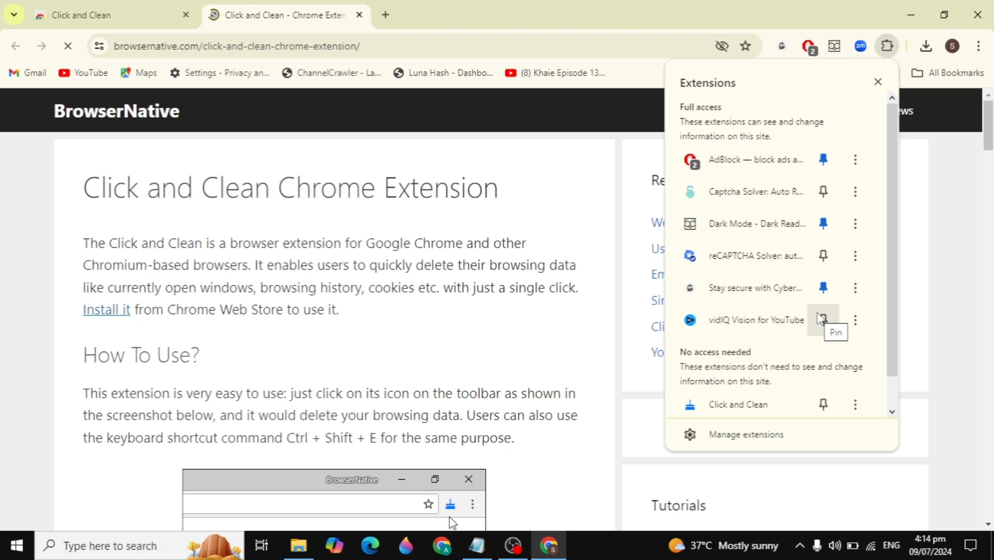
pyautogui.click(822, 320)
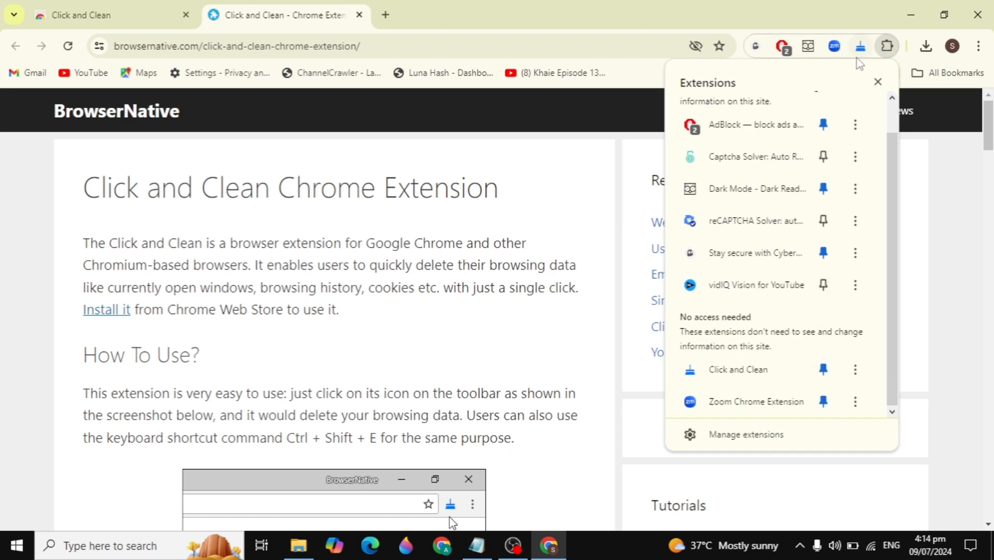
pyautogui.click(738, 370)
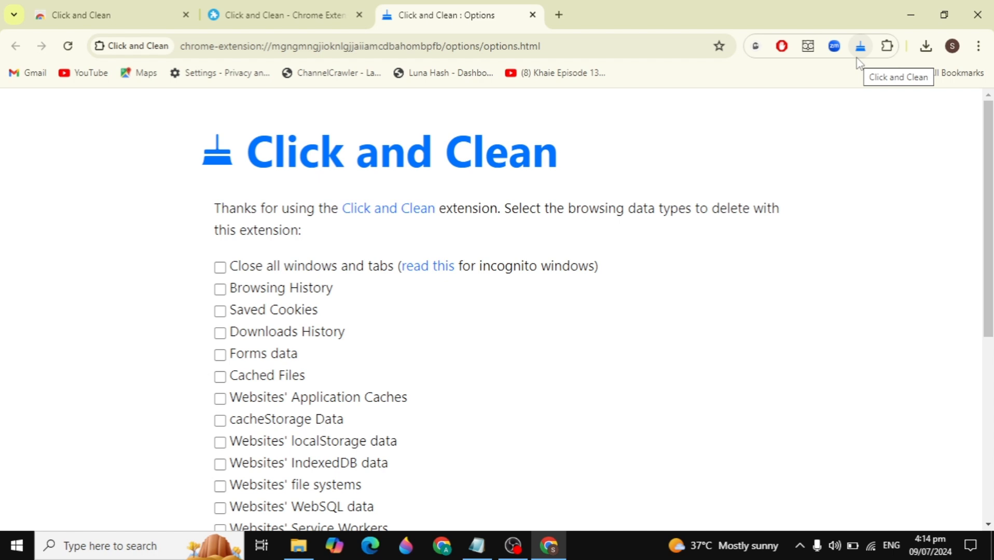
pyautogui.moveTo(848, 61)
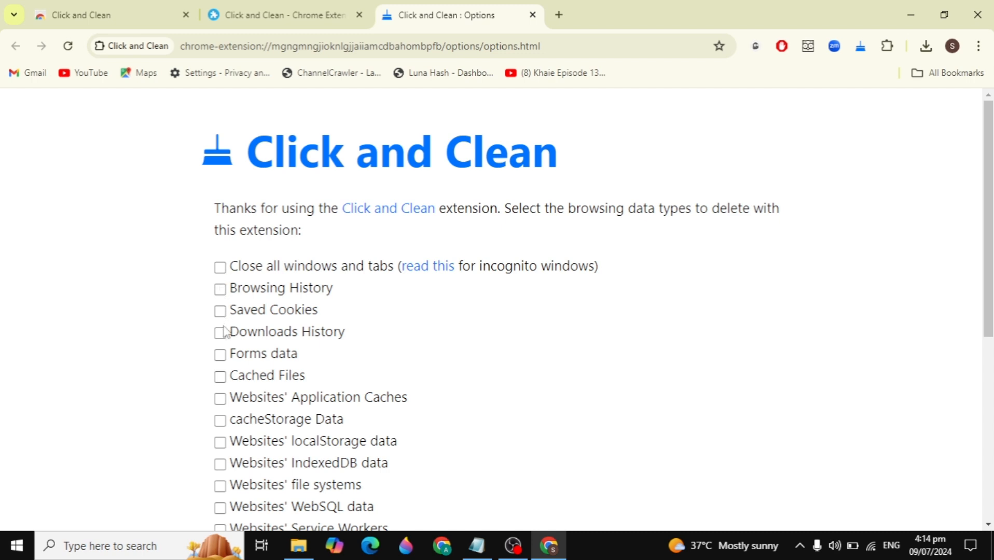
pyautogui.moveTo(225, 326)
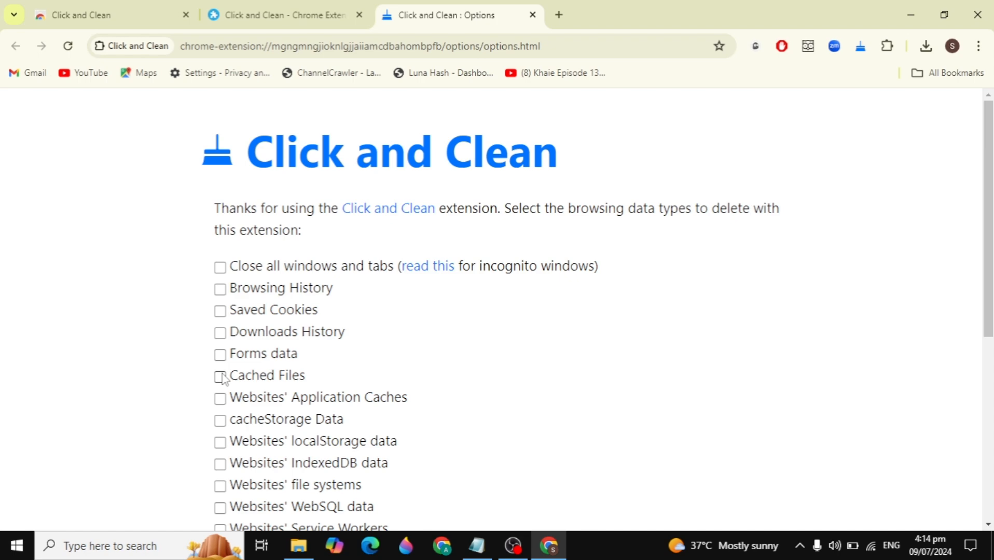
pyautogui.scroll(-3)
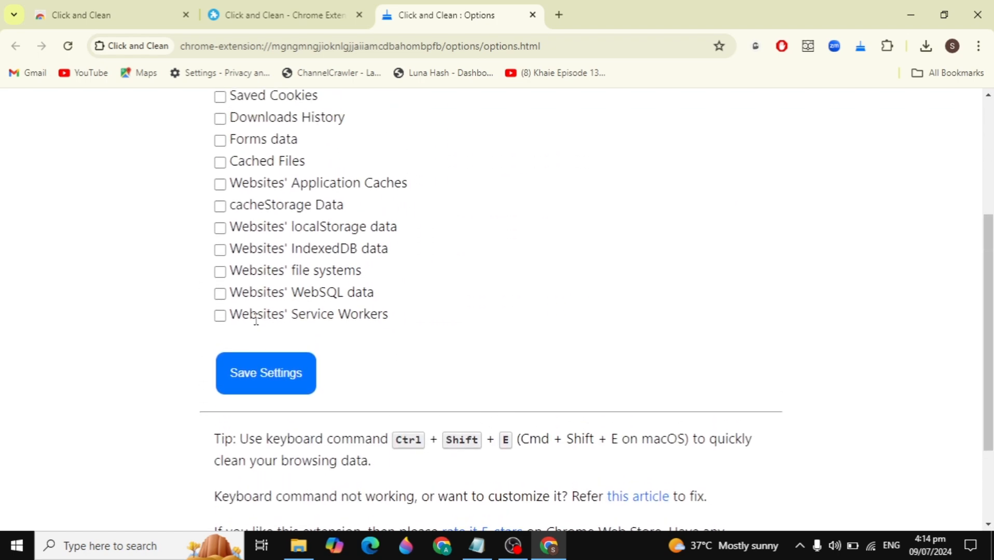